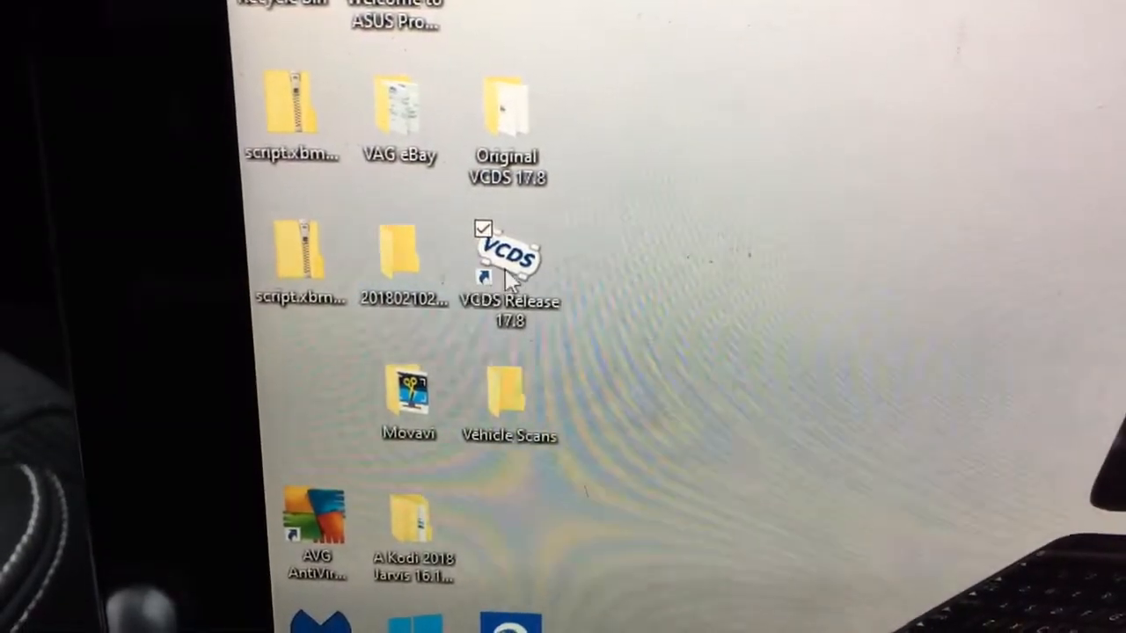
- Launch VCDS 17.8, dismiss the out-of-date notice and go to Program Options
{"action": "left_click", "coordinate": [503, 260]}
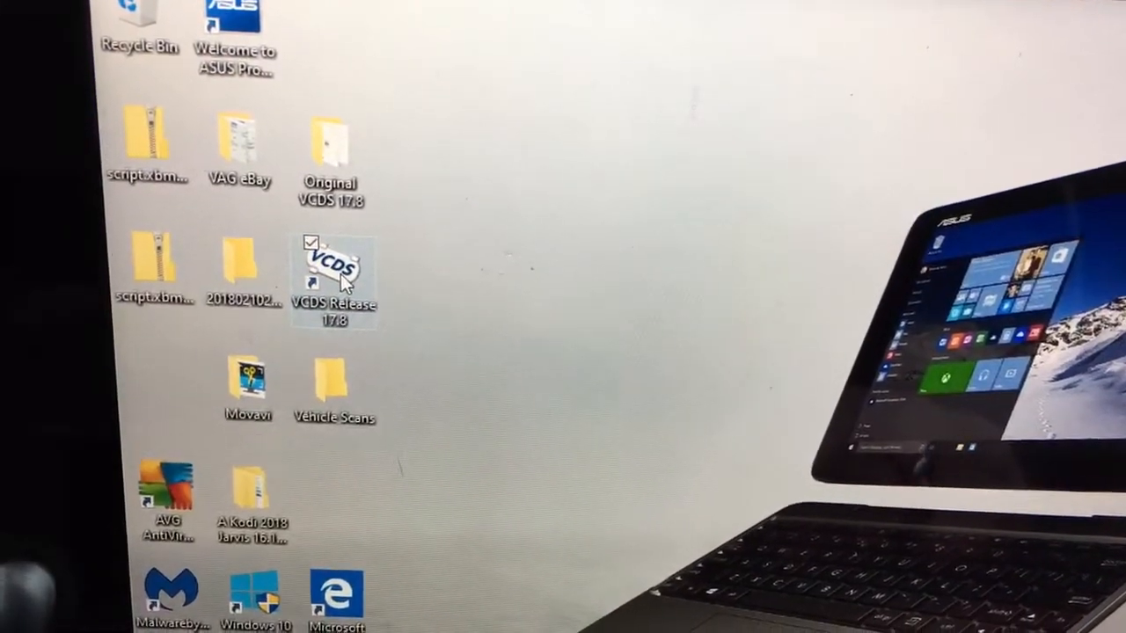
{"action": "double_click", "coordinate": [334, 267]}
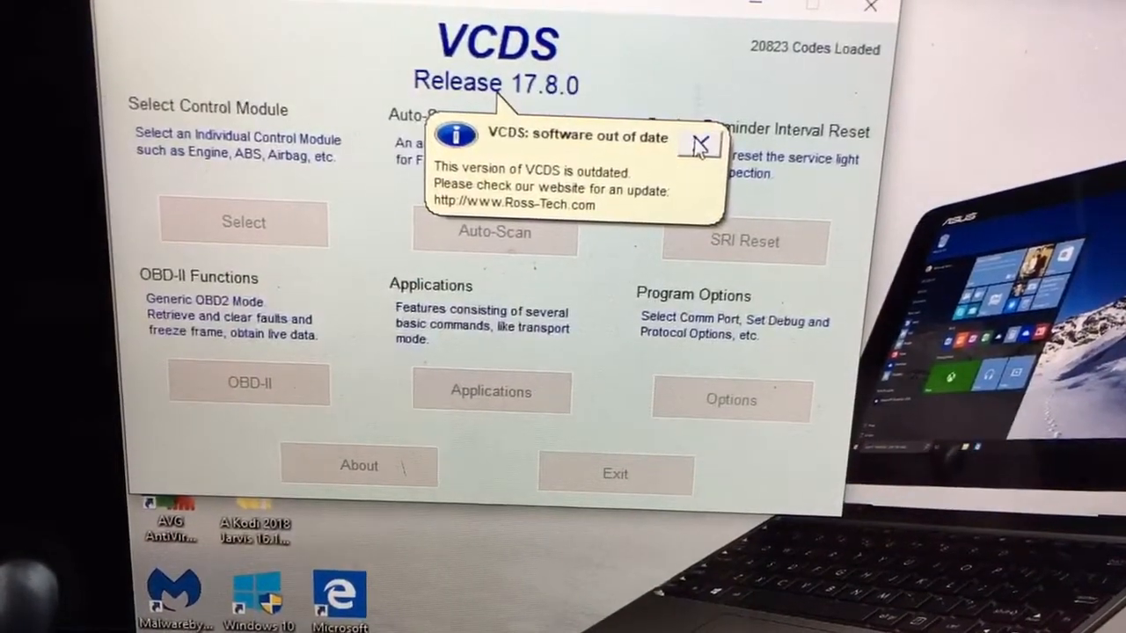
{"action": "left_click", "coordinate": [700, 145]}
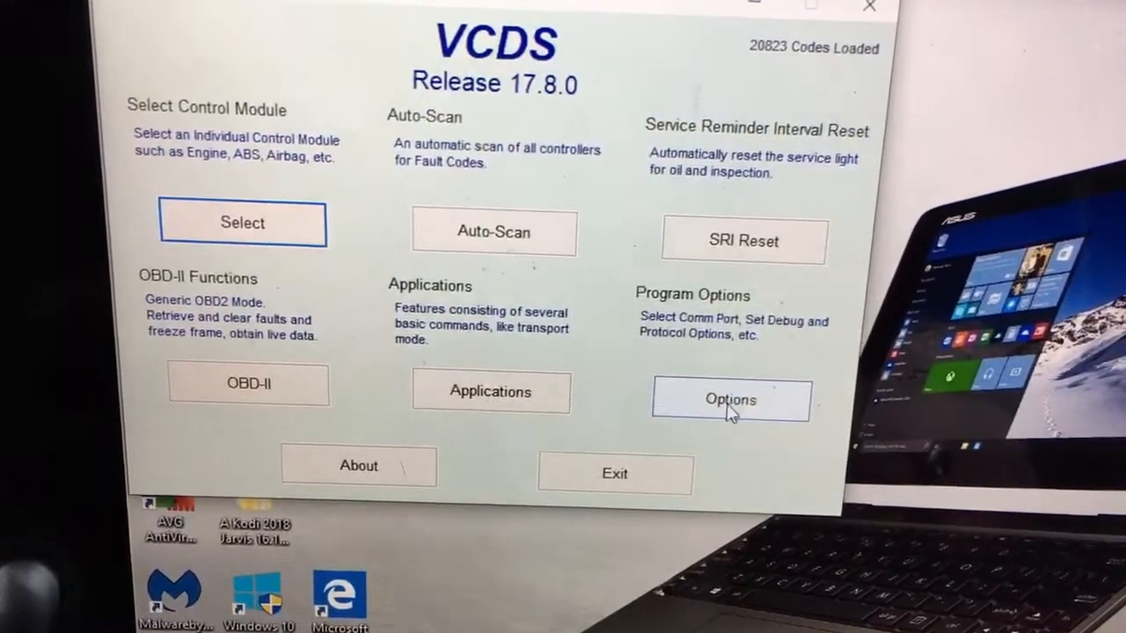
{"action": "left_click", "coordinate": [732, 401]}
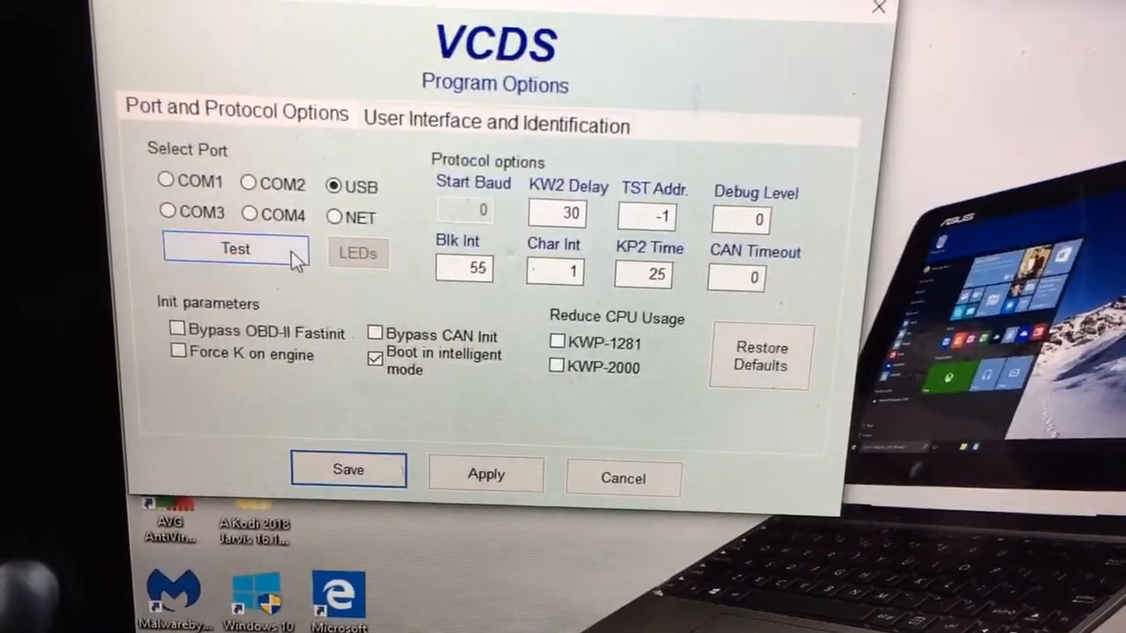
- Run the USB port test, confirming the Ross-Tech HEX-USB+CAN interface with K1, K2 and CAN OK
{"action": "left_click", "coordinate": [236, 249]}
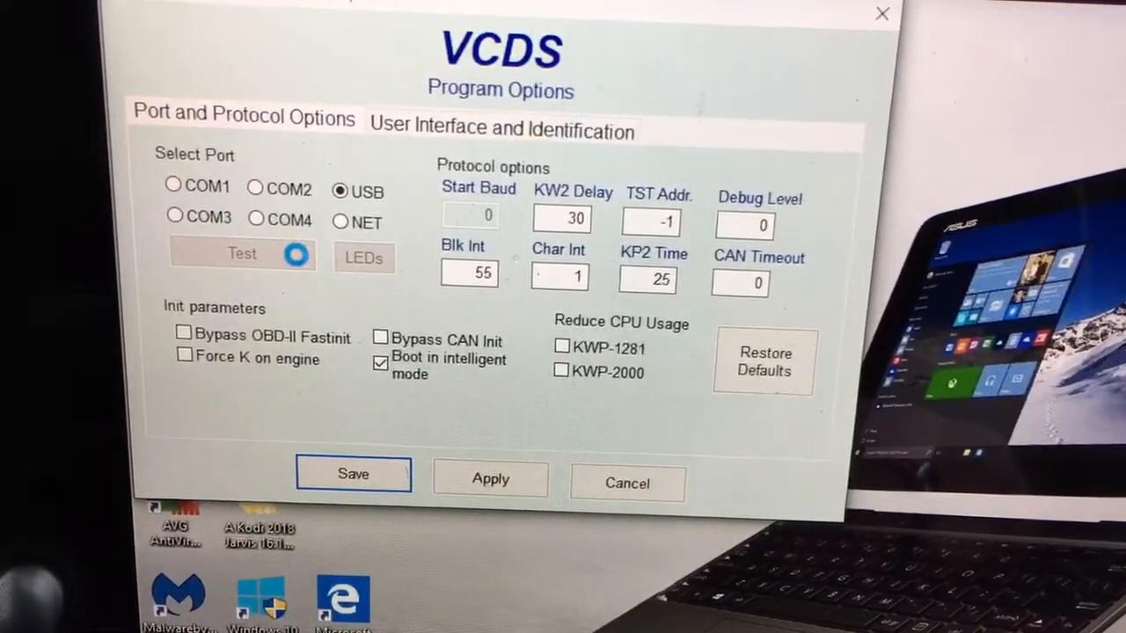
{"action": "left_click", "coordinate": [241, 254]}
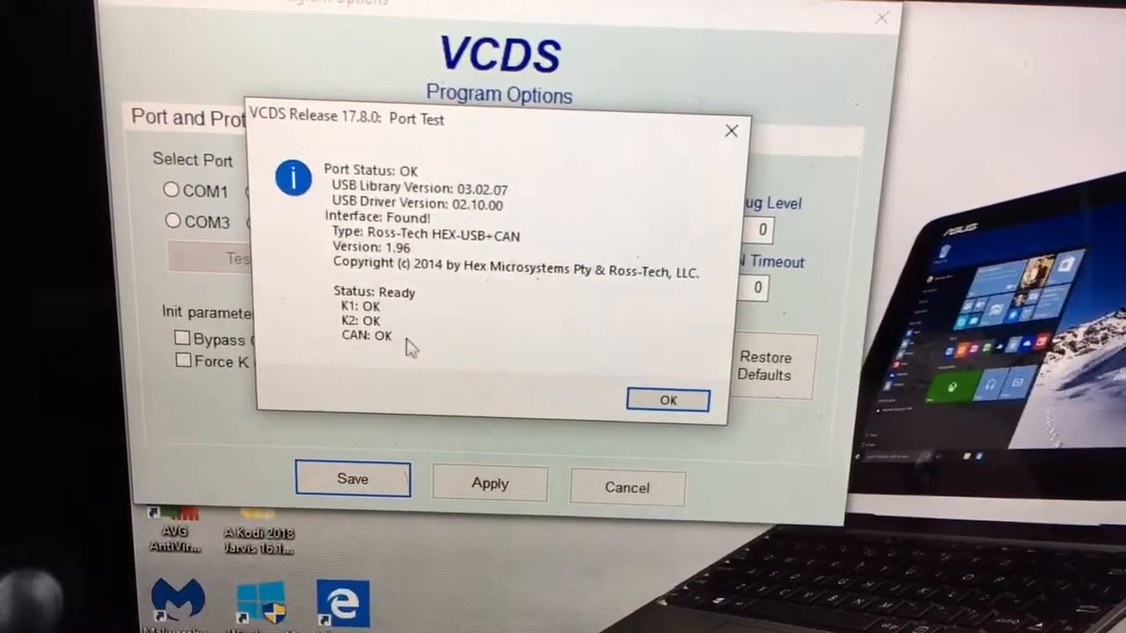
{"action": "left_click", "coordinate": [667, 401]}
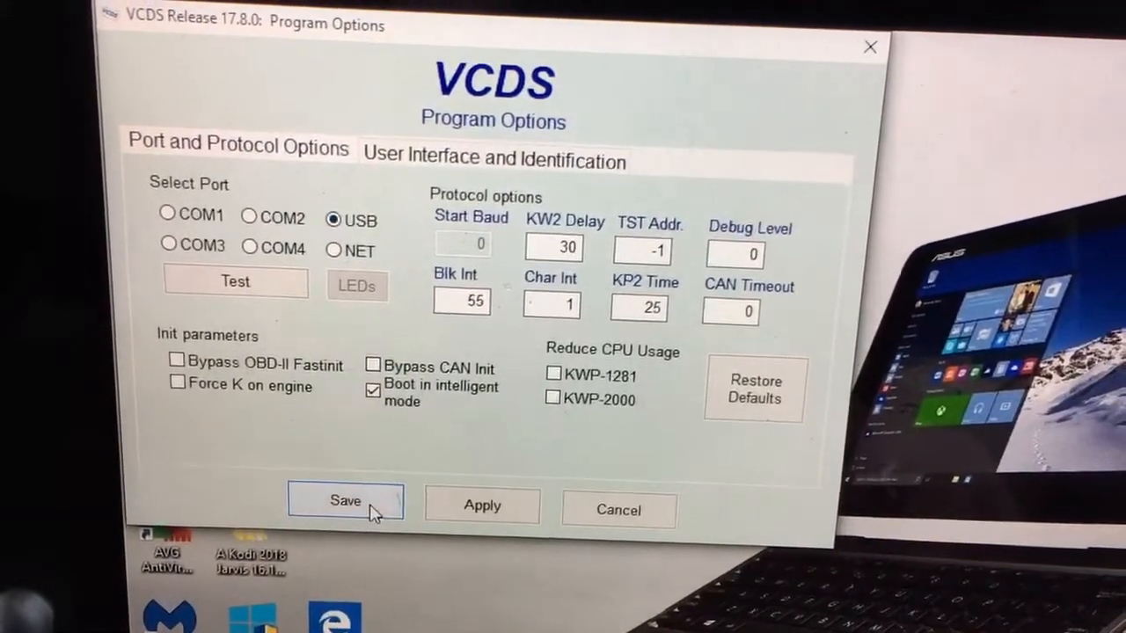
- Save the options and connect to the 01-Engine controller (Simos PCR2.1, 03L 906 023 M)
{"action": "left_click", "coordinate": [345, 499]}
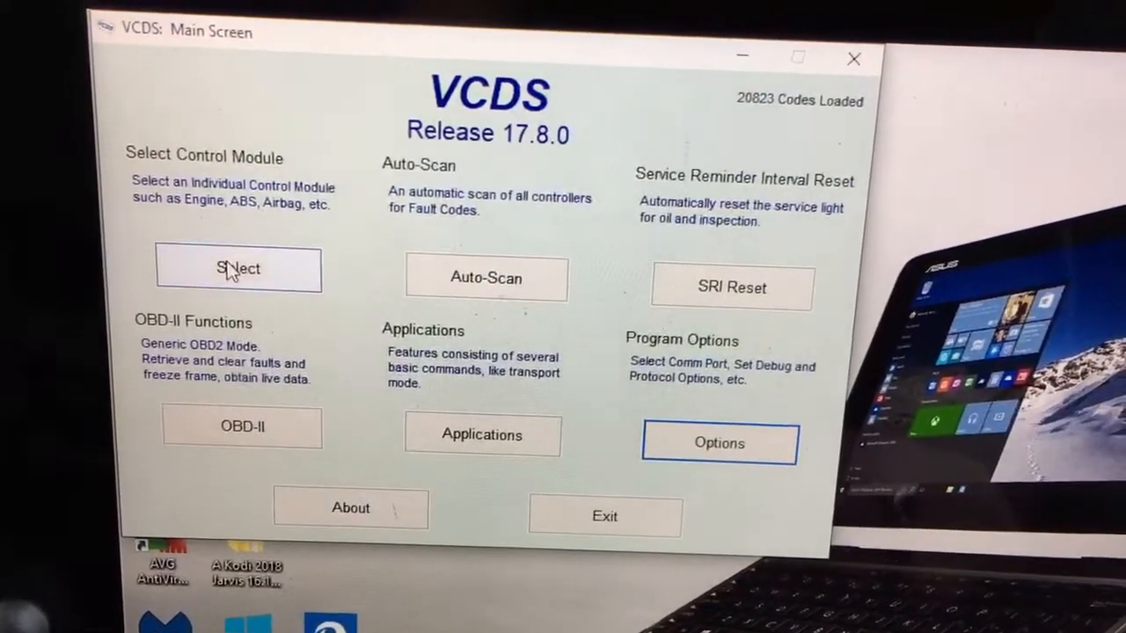
{"action": "left_click", "coordinate": [239, 267]}
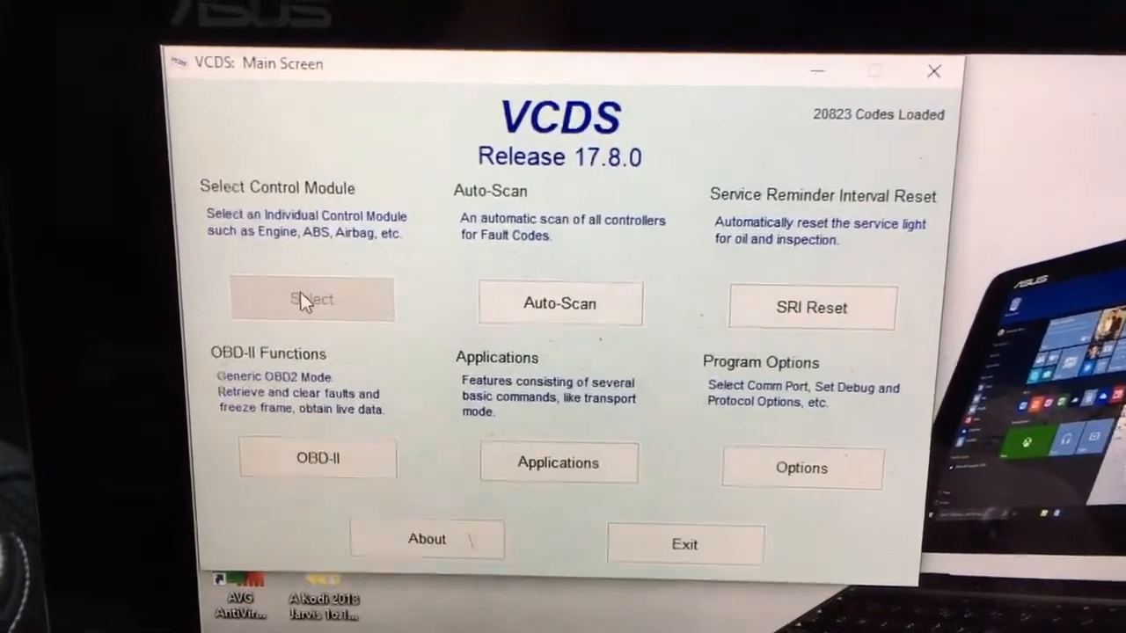
{"action": "left_click", "coordinate": [311, 299]}
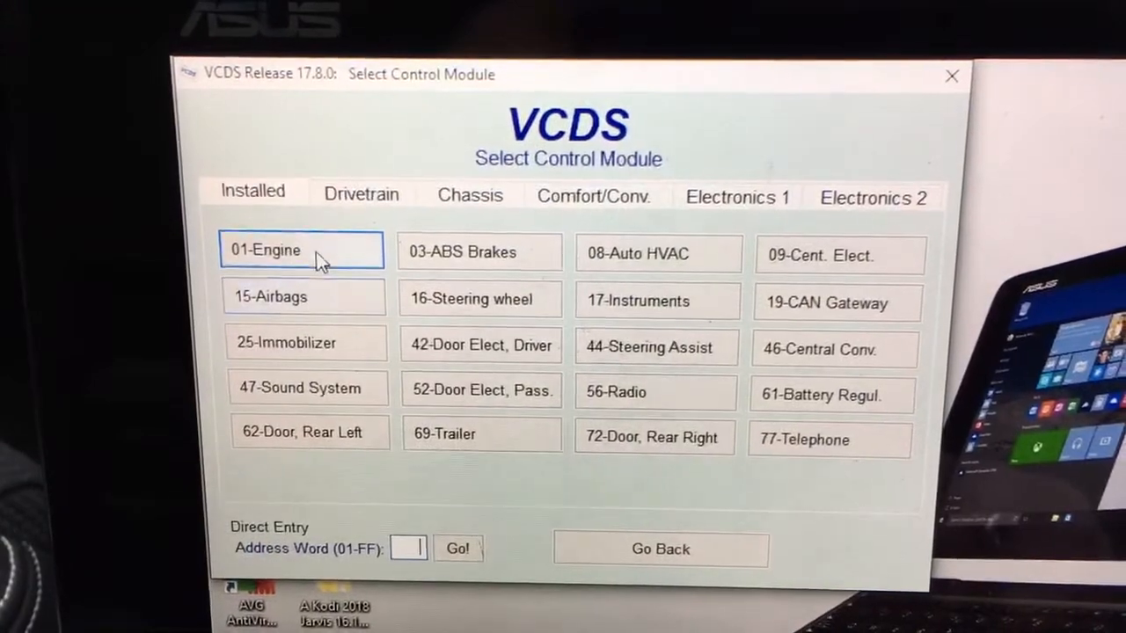
{"action": "left_click", "coordinate": [316, 253]}
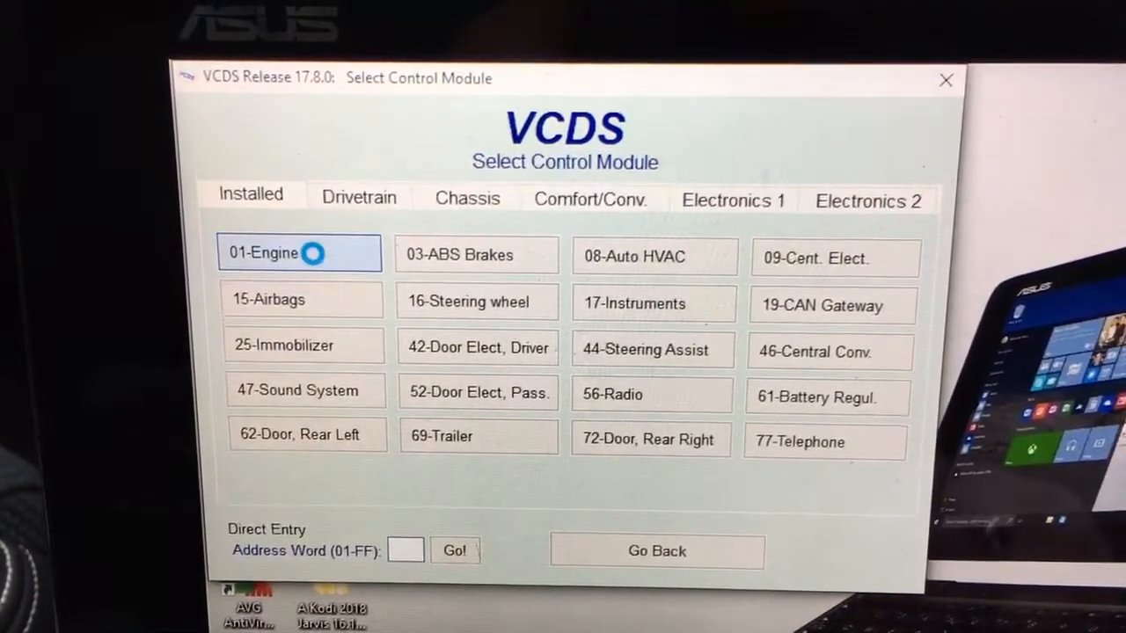
{"action": "left_click", "coordinate": [273, 253]}
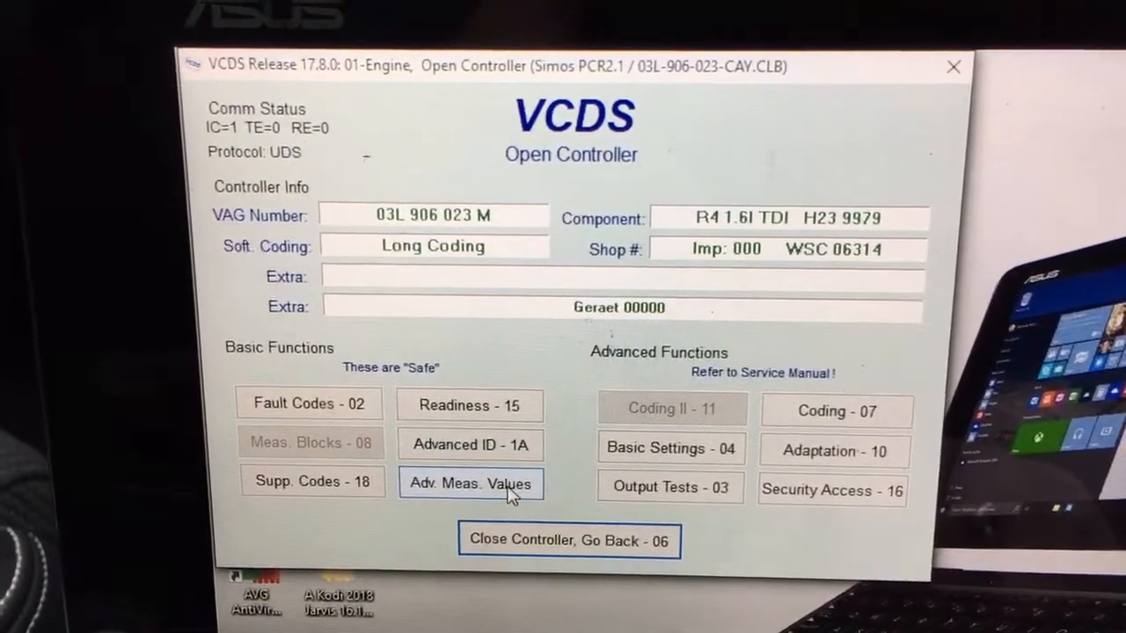
- In Advanced Measuring Values, filter for 'sample' and read ECU ISSAMPLEMODE as 'production'
{"action": "left_click", "coordinate": [472, 482]}
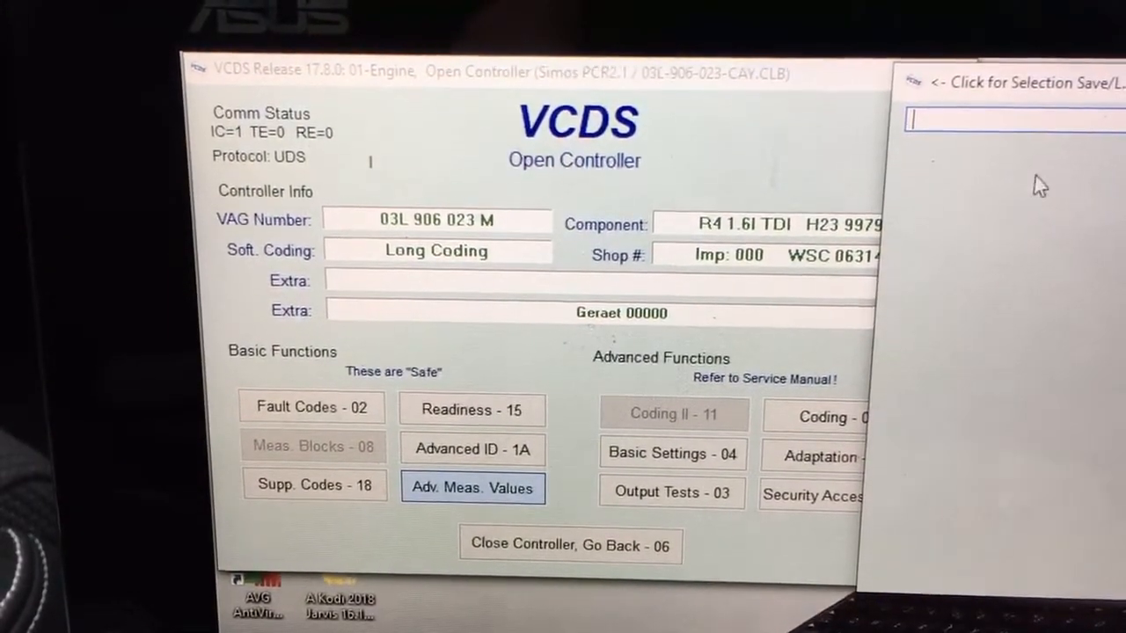
{"action": "left_click", "coordinate": [473, 487]}
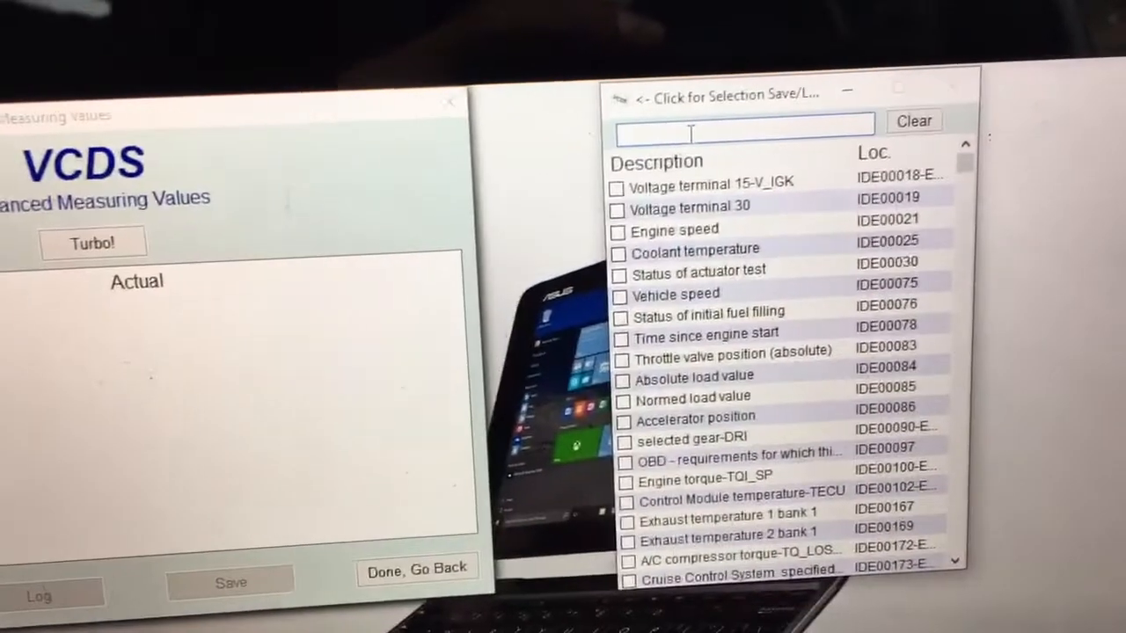
{"action": "type", "text": "sample"}
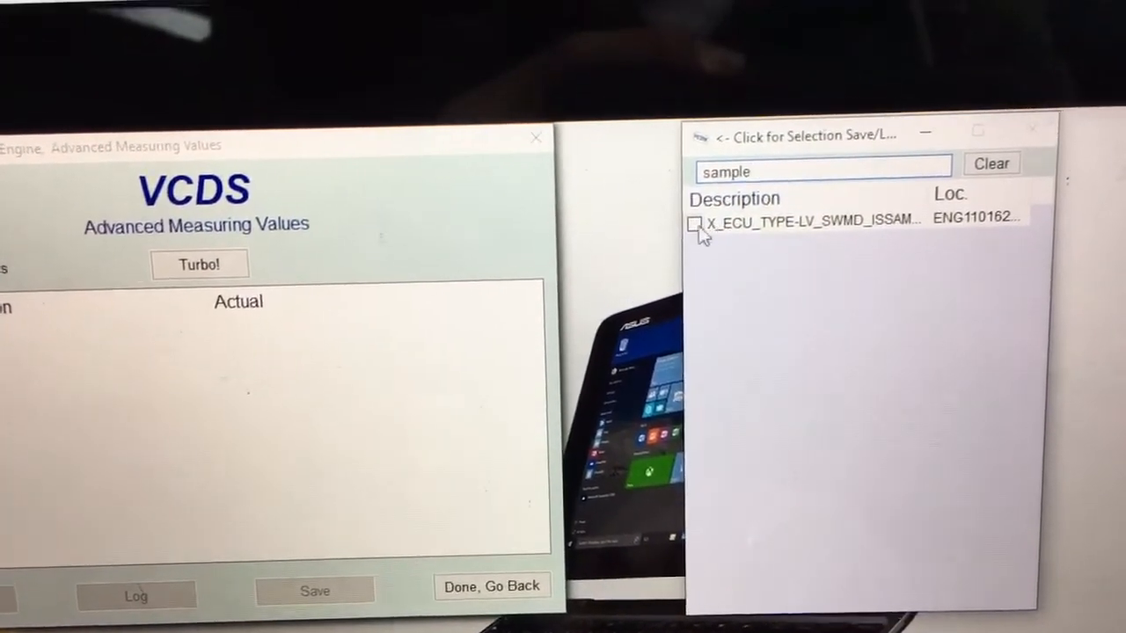
{"action": "left_click", "coordinate": [700, 222]}
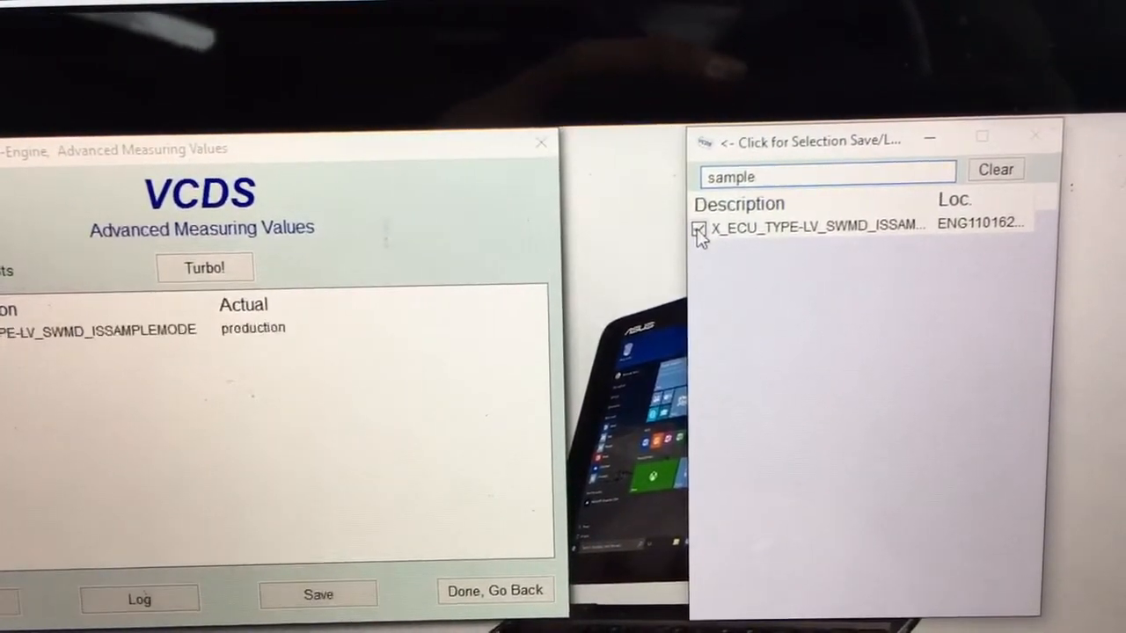